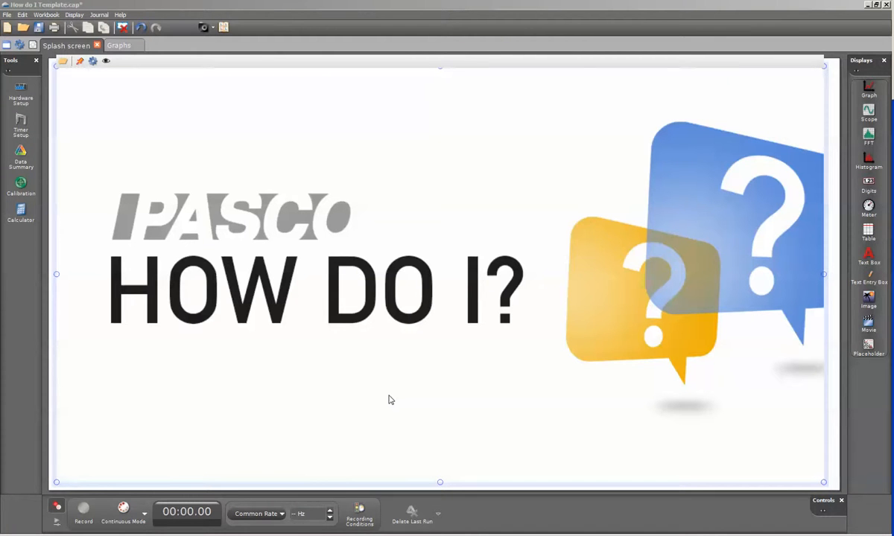
pyautogui.moveTo(147, 128)
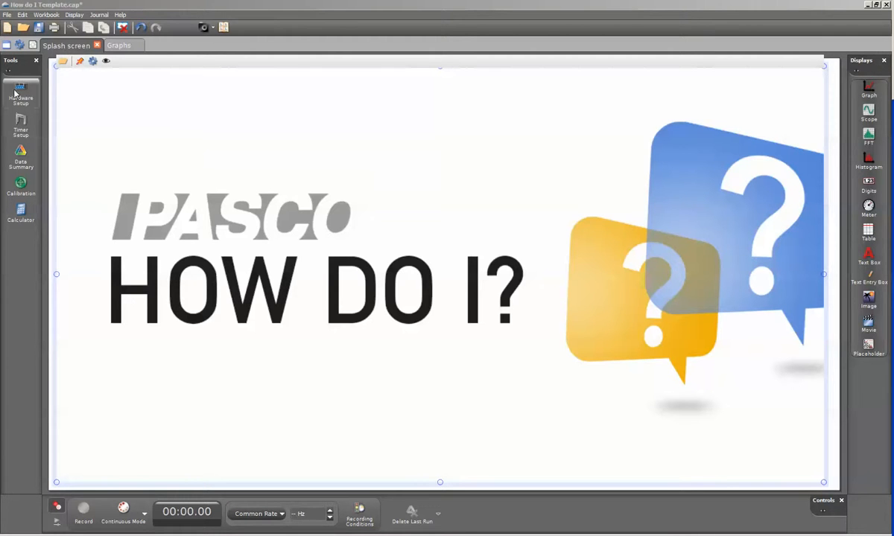
# Step: Show the Hardware Setup panel, which reports no interface connected
pyautogui.click(21, 91)
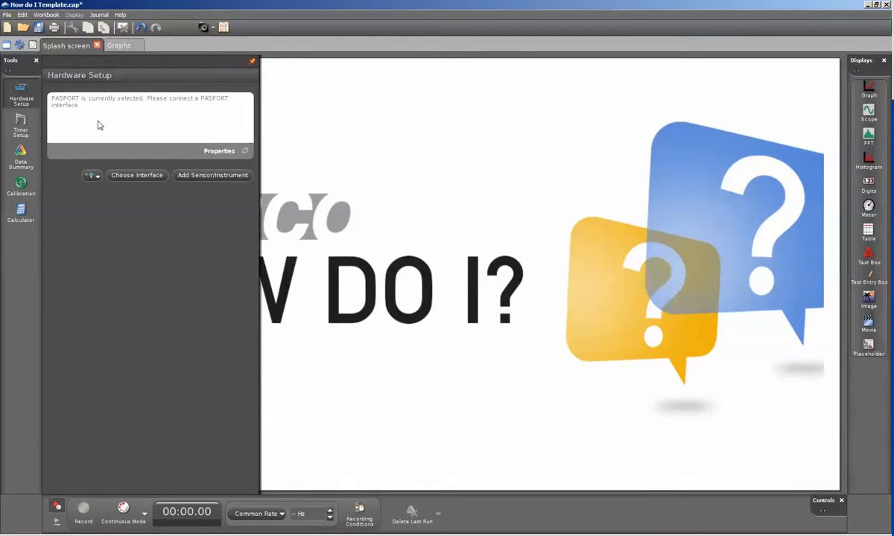
pyautogui.moveTo(98, 98)
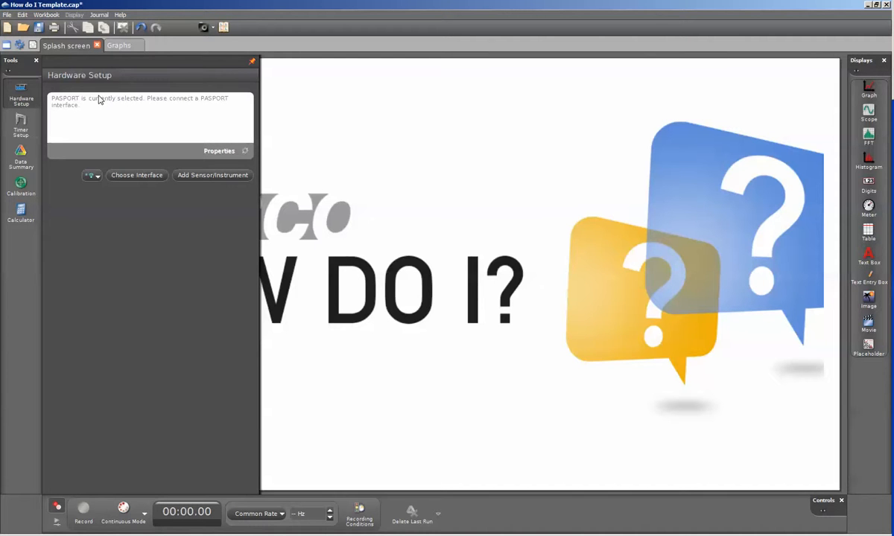
pyautogui.moveTo(124, 131)
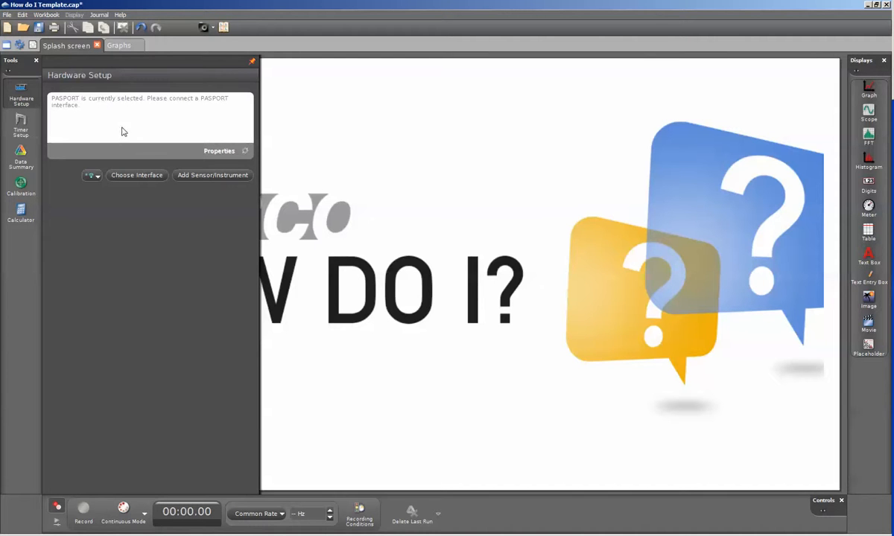
# Step: Choose the PASCO 550 Universal Interface from the interface list and confirm it
pyautogui.click(137, 176)
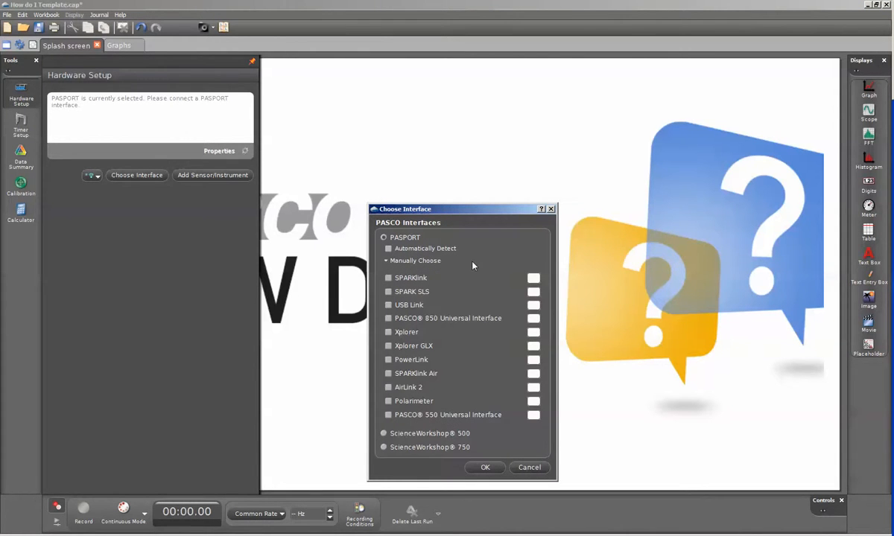
pyautogui.moveTo(393, 328)
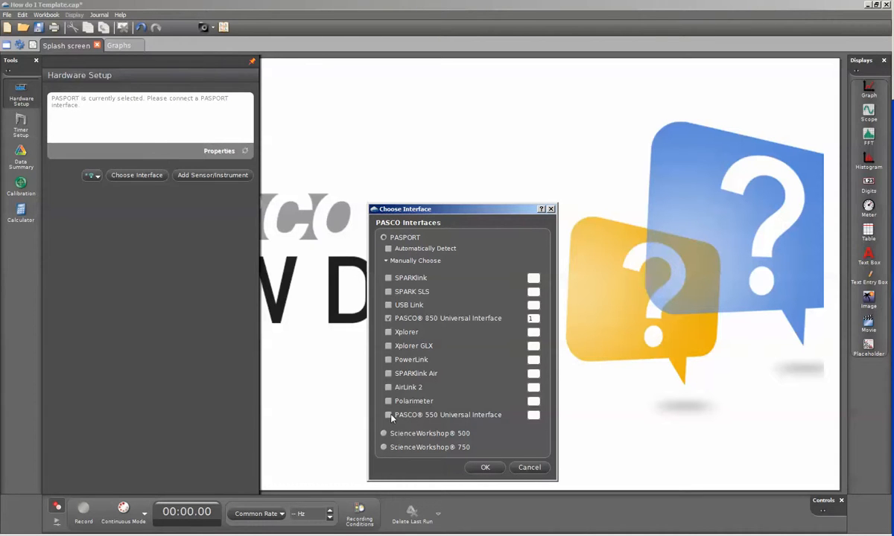
pyautogui.click(387, 414)
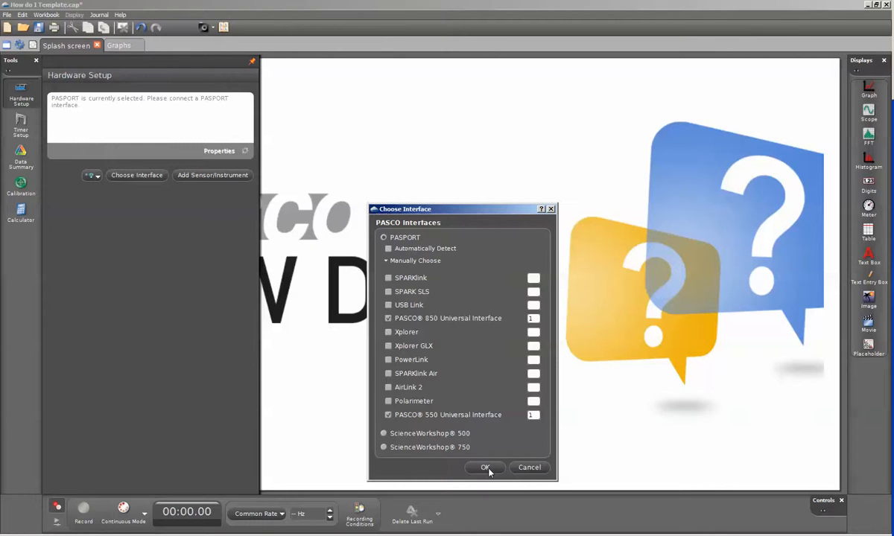
pyautogui.click(486, 468)
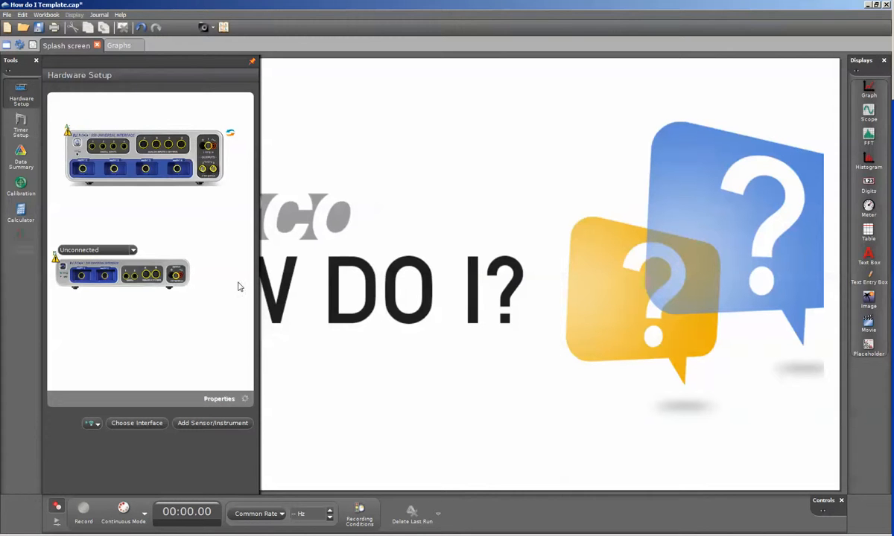
pyautogui.moveTo(167, 118)
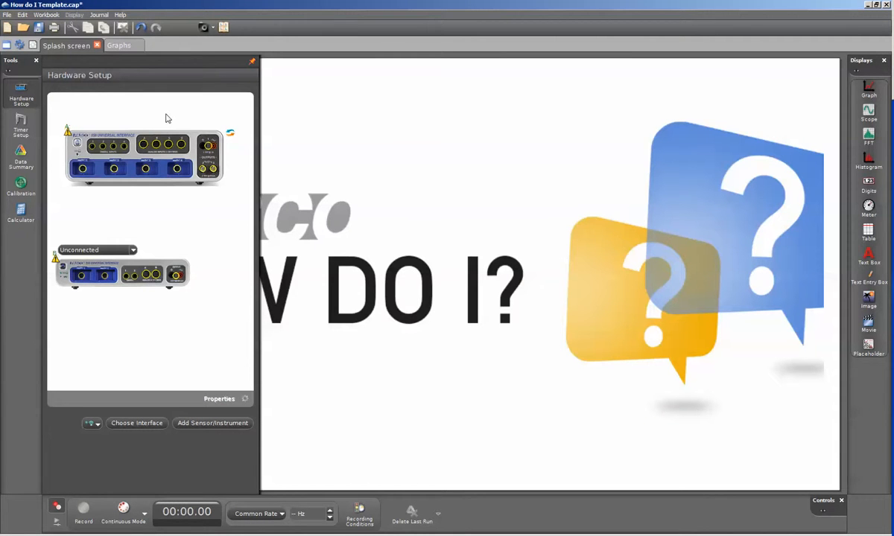
pyautogui.moveTo(164, 232)
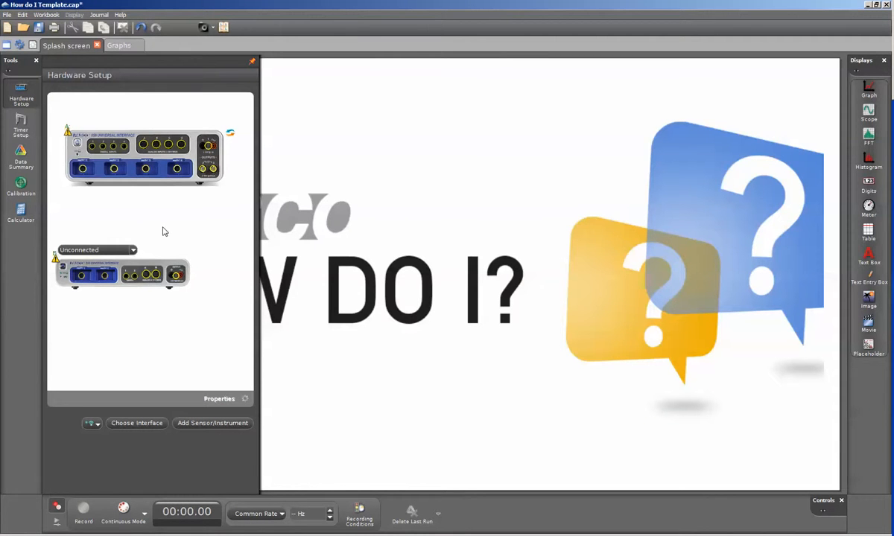
pyautogui.moveTo(127, 227)
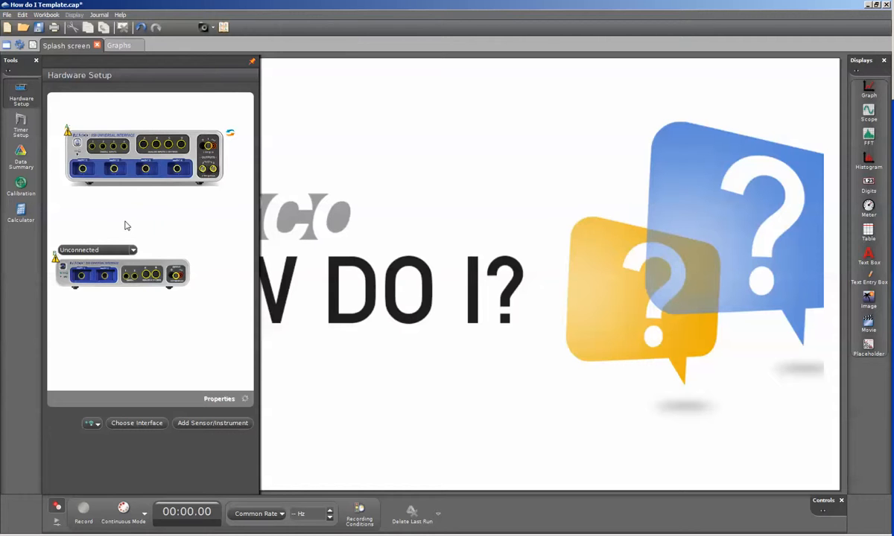
pyautogui.moveTo(143, 148)
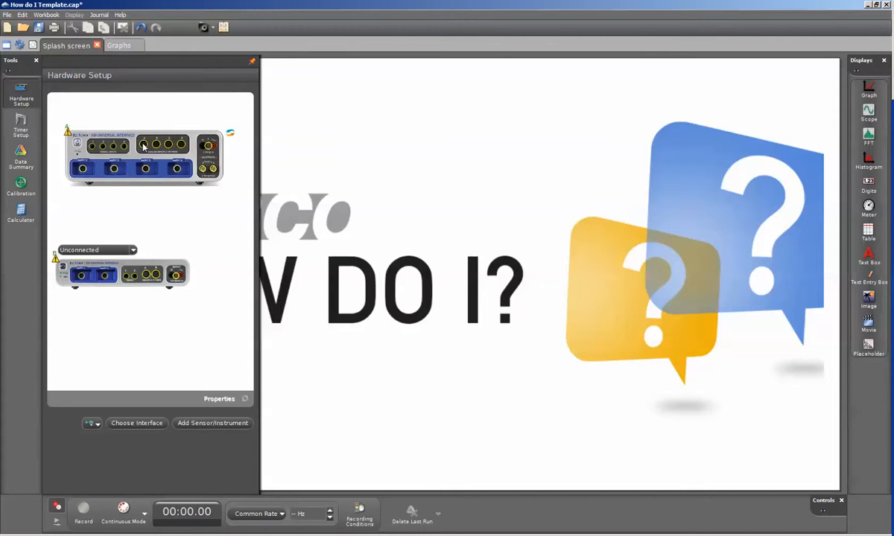
# Step: Attach an Acceleration Sensor to a sensor port on the 550 interface
pyautogui.click(143, 146)
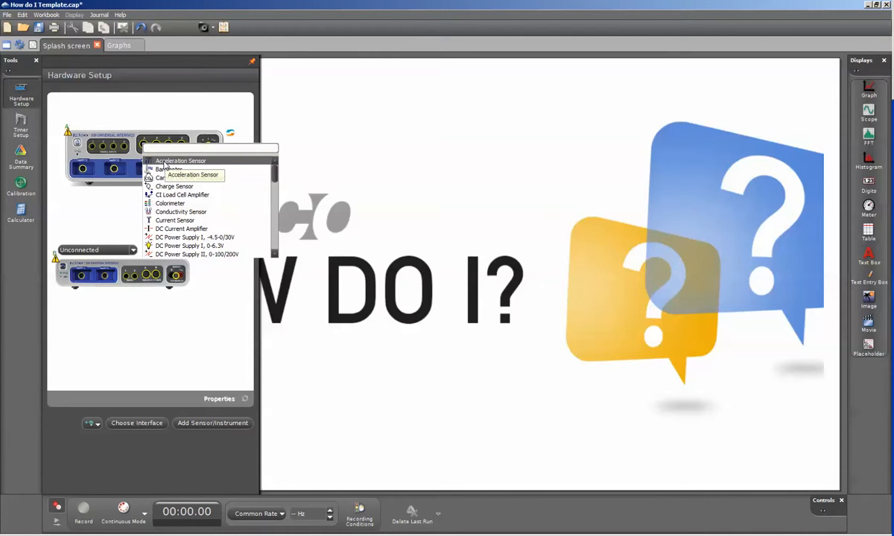
pyautogui.click(191, 175)
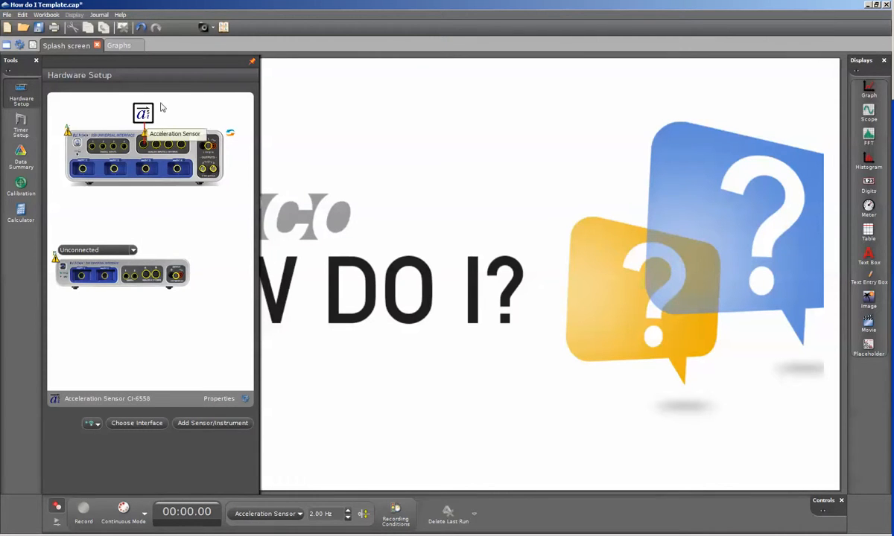
pyautogui.moveTo(167, 113)
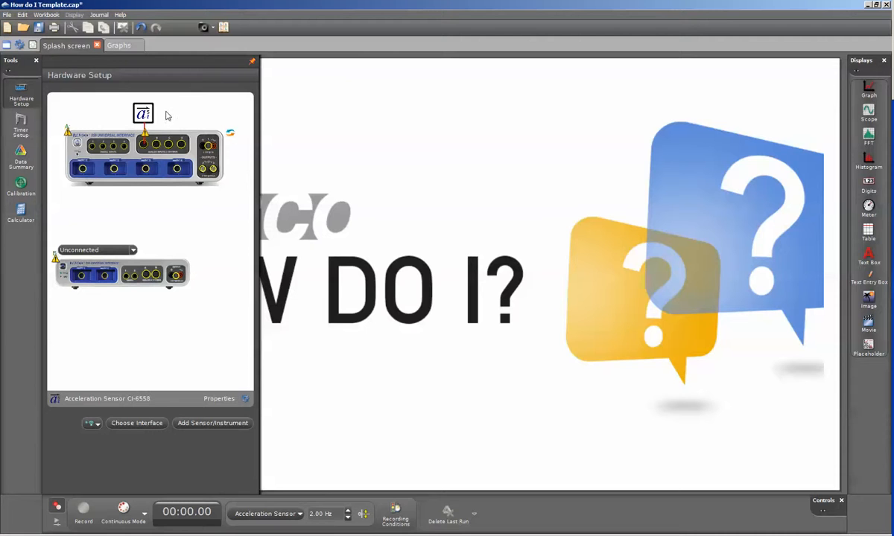
pyautogui.moveTo(181, 304)
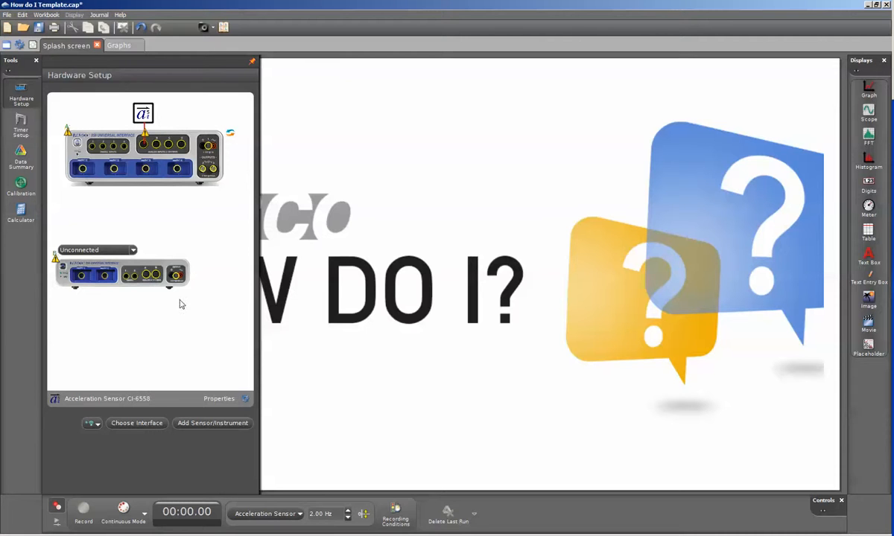
pyautogui.moveTo(53, 411)
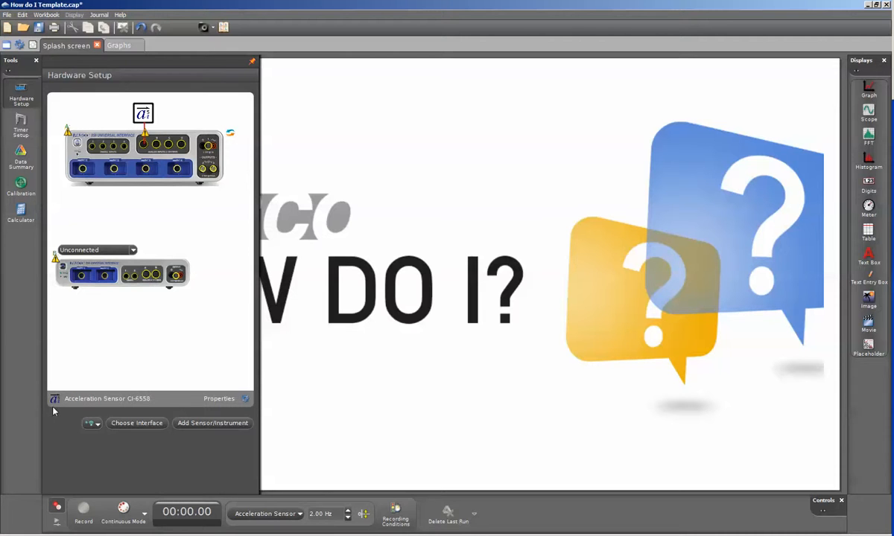
pyautogui.moveTo(73, 408)
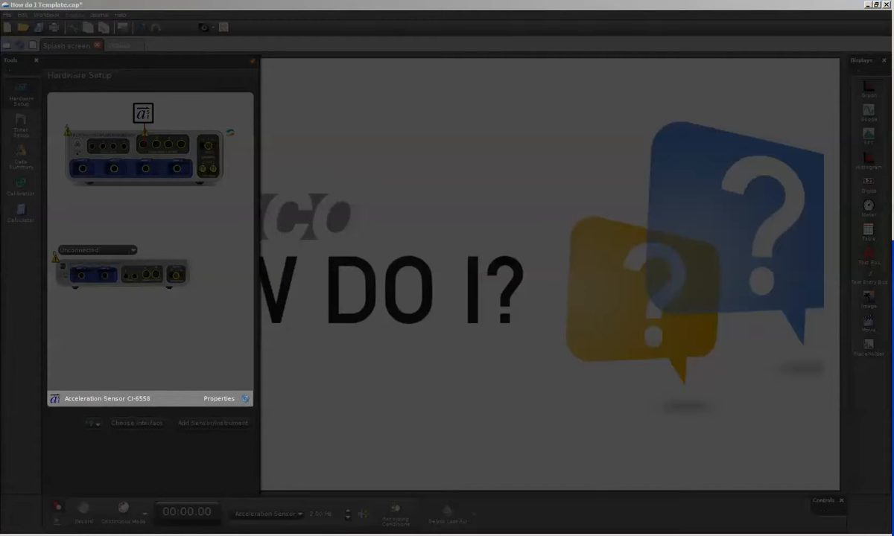
pyautogui.click(218, 399)
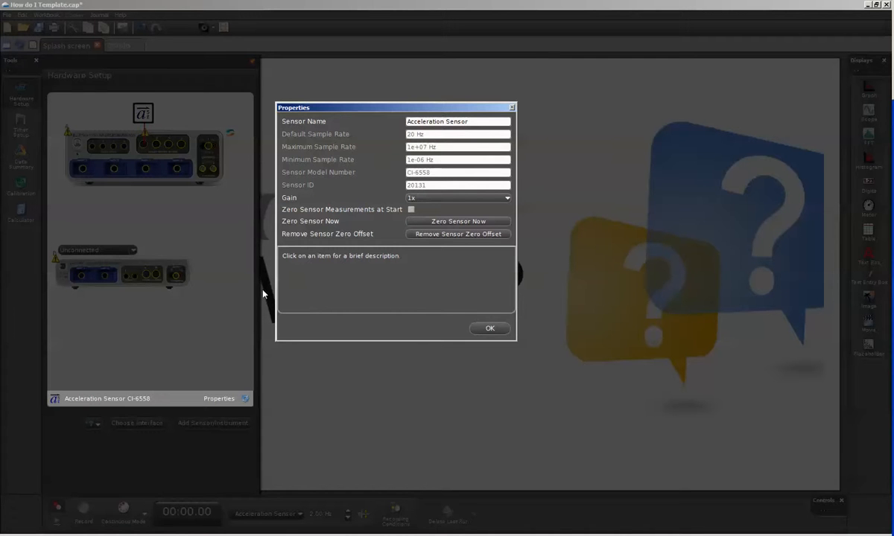
pyautogui.moveTo(429, 136)
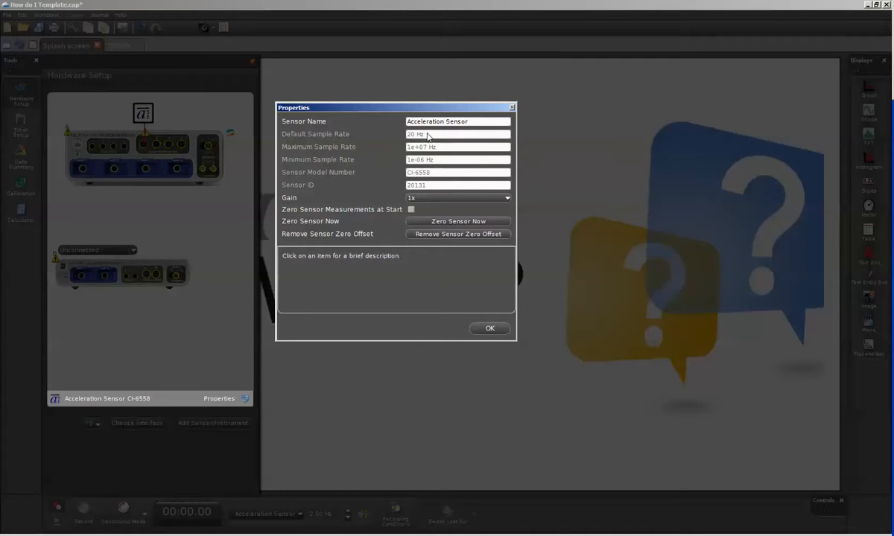
pyautogui.moveTo(447, 147)
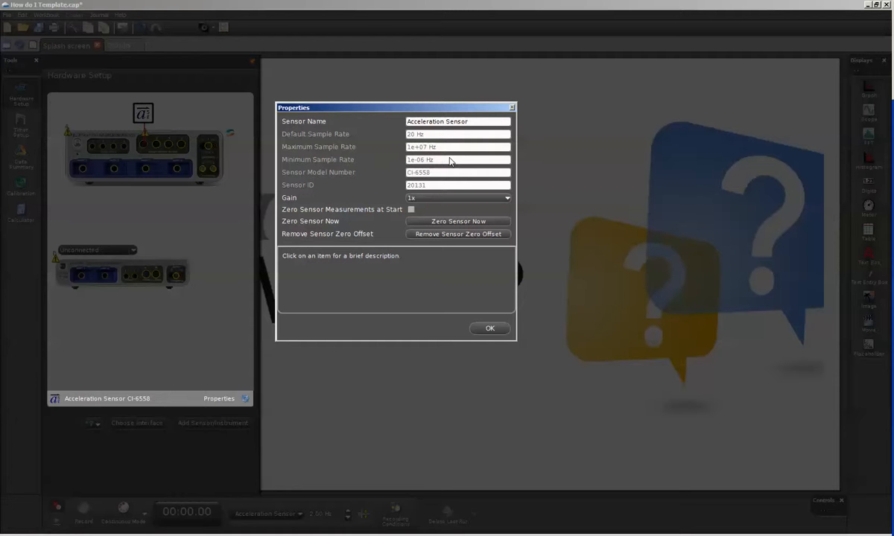
pyautogui.moveTo(491, 334)
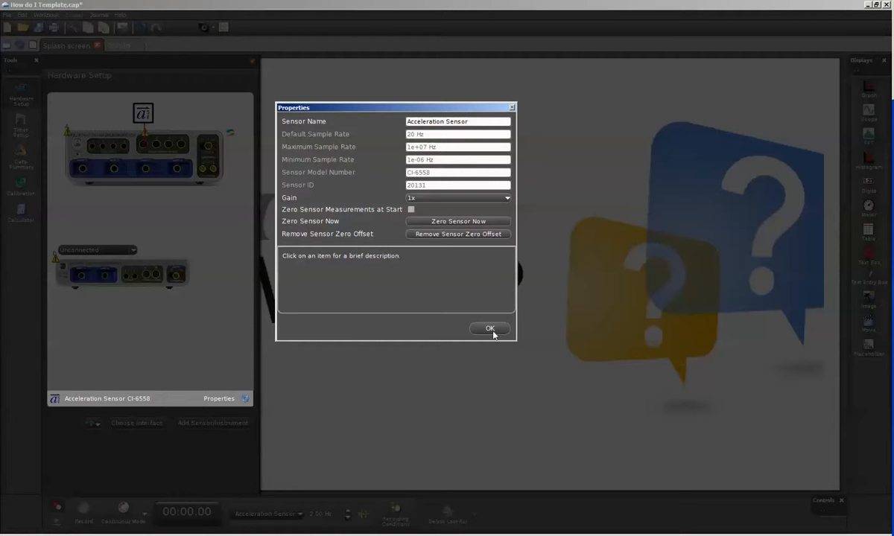
pyautogui.click(489, 329)
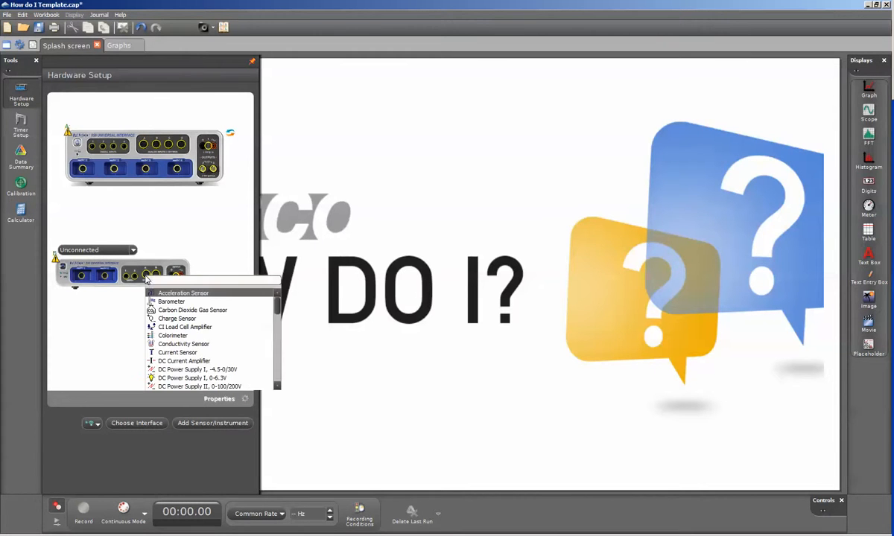
# Step: Attach the Acceleration Sensor to the lower interface and show its properties
pyautogui.click(183, 292)
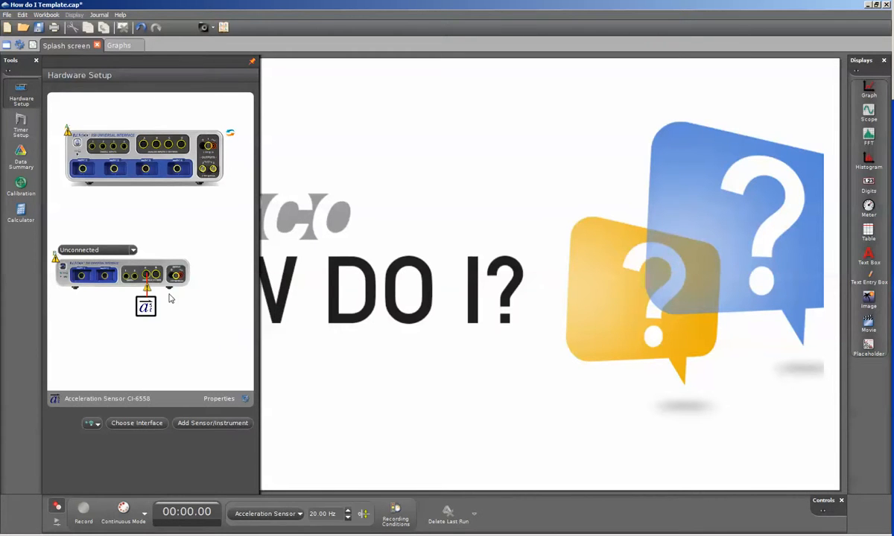
pyautogui.moveTo(149, 305)
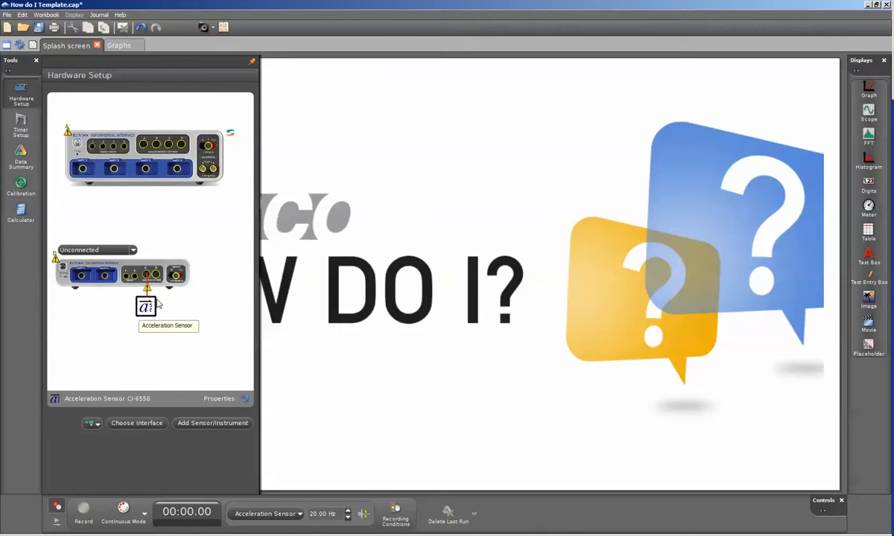
pyautogui.moveTo(152, 331)
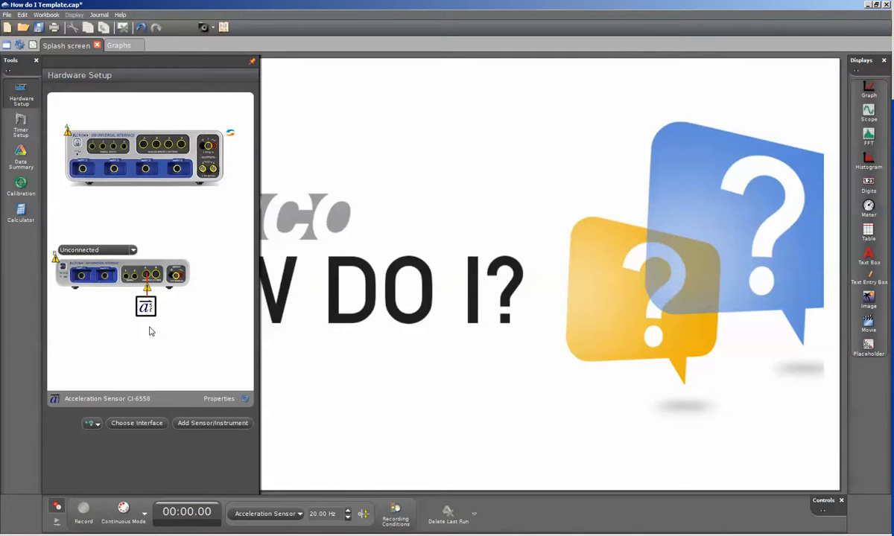
pyautogui.moveTo(253, 405)
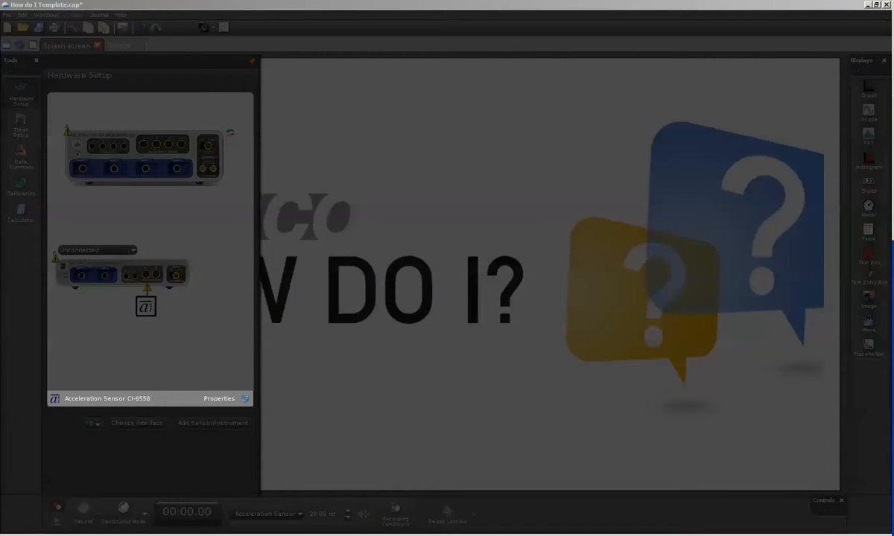
pyautogui.click(219, 399)
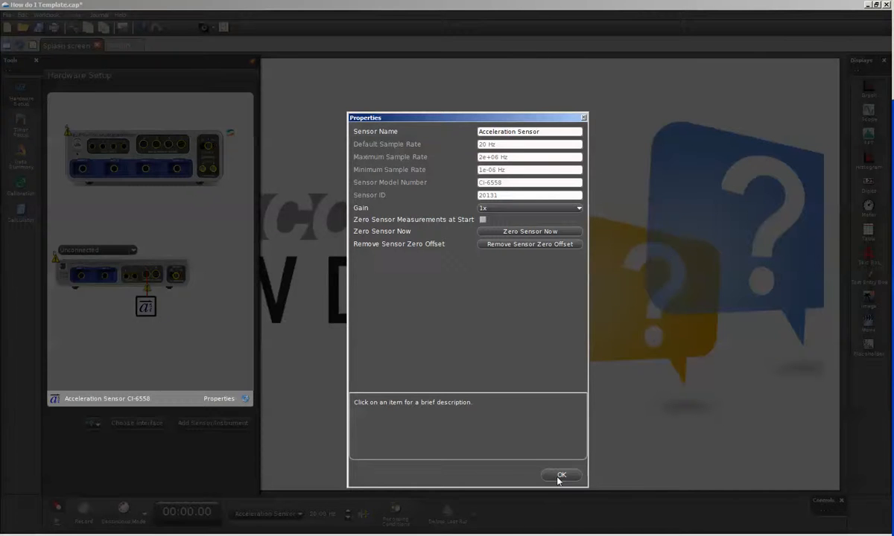
# Step: Dismiss the sensor properties and bring up the sensor list for a 550 port
pyautogui.click(561, 475)
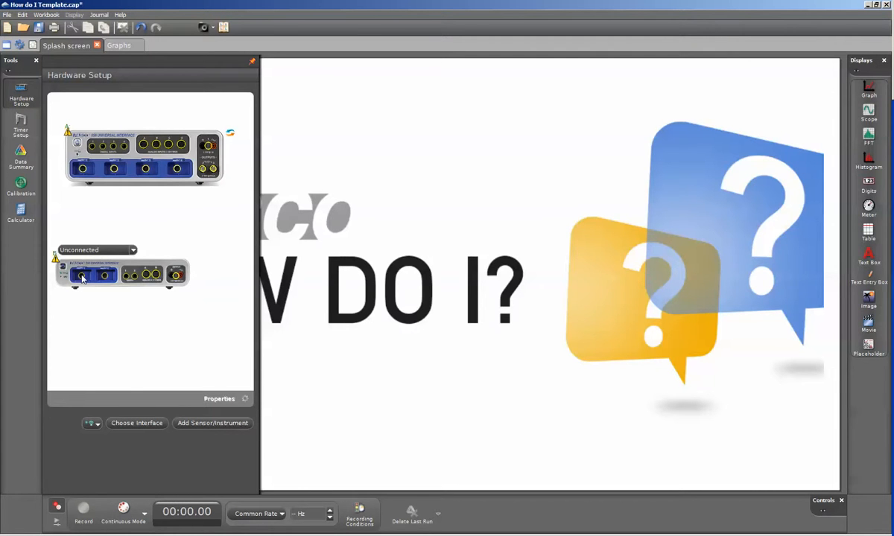
pyautogui.click(82, 277)
pyautogui.write('f')
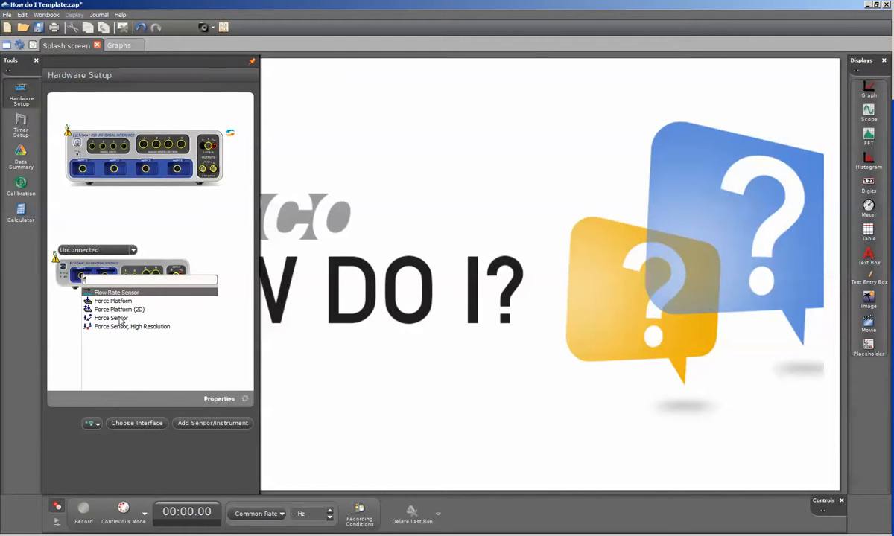
# Step: Attach a Force Sensor to the 550 port and show its sample-rate properties
pyautogui.click(110, 319)
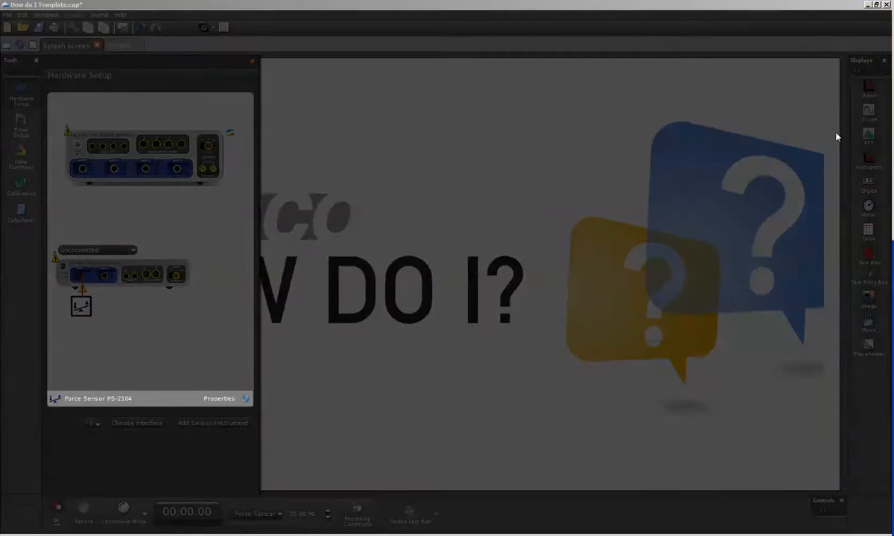
pyautogui.click(219, 400)
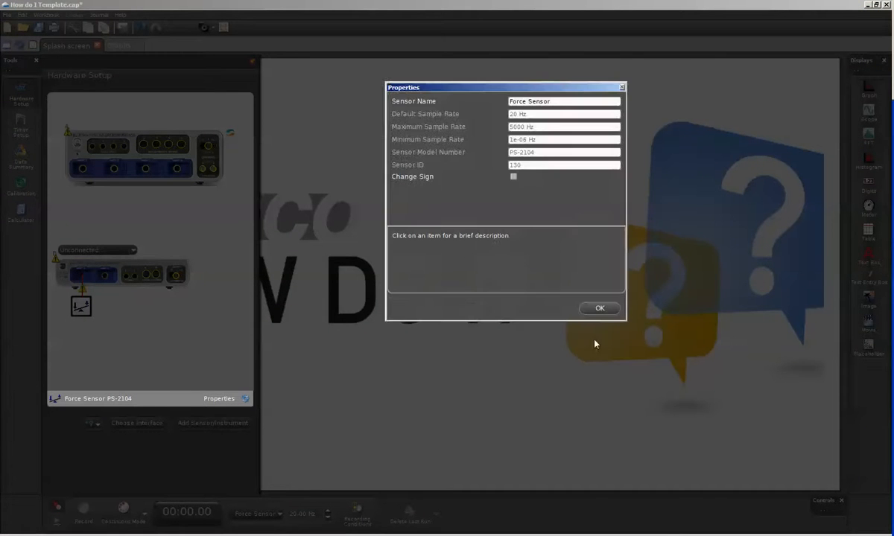